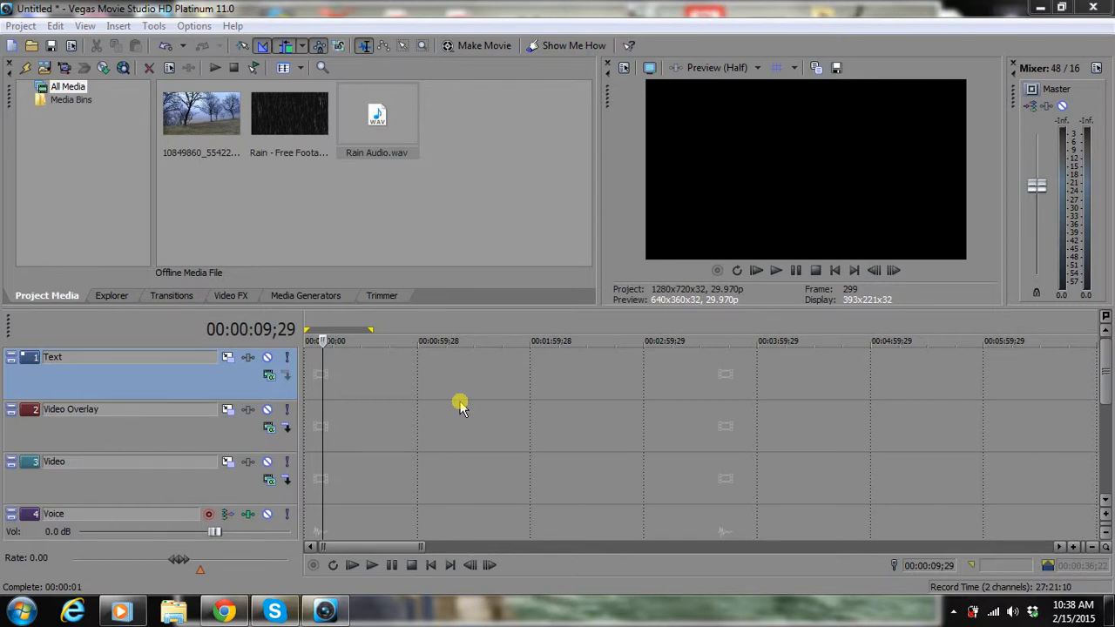
pyautogui.moveTo(105, 137)
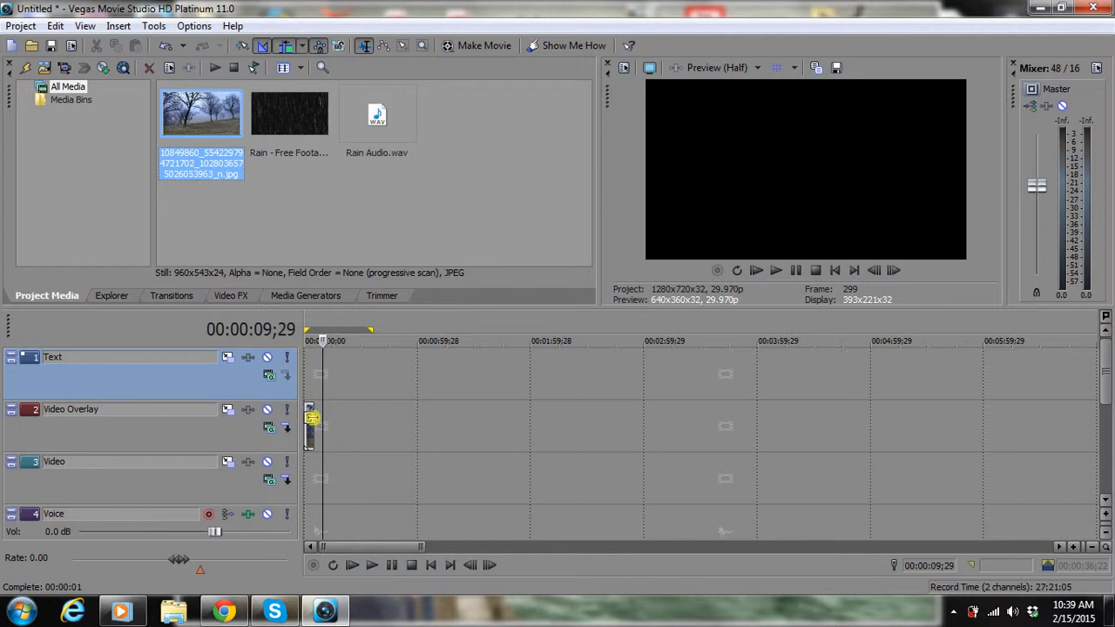
# Place the tree JPEG on the Video Overlay track at 00:00:00.
pyautogui.moveTo(201, 113); pyautogui.dragTo(340, 427)
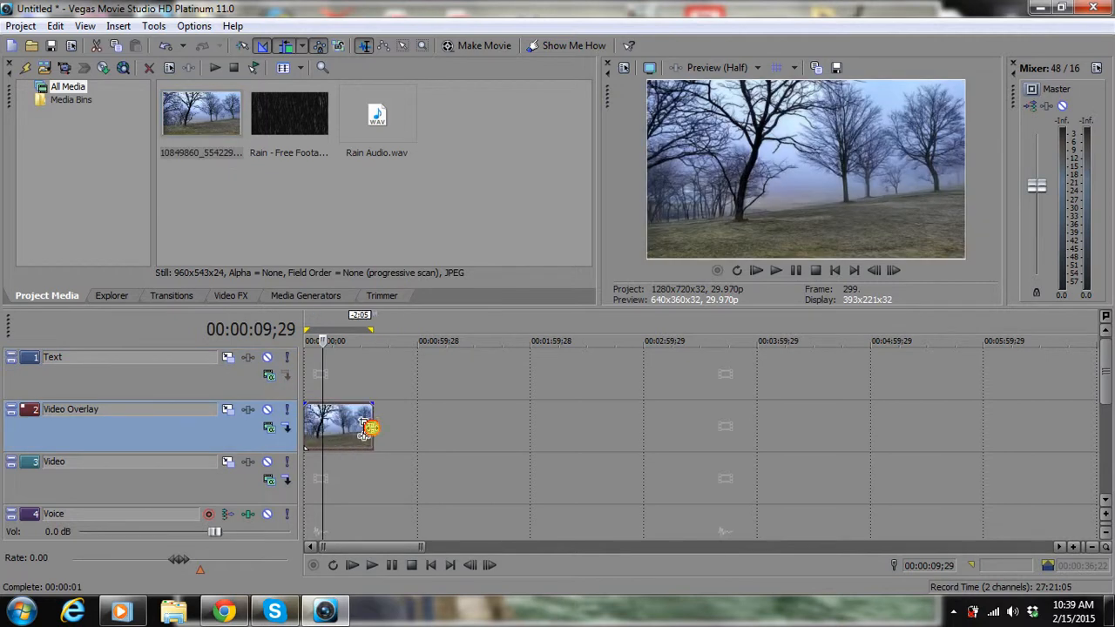
pyautogui.moveTo(300, 112)
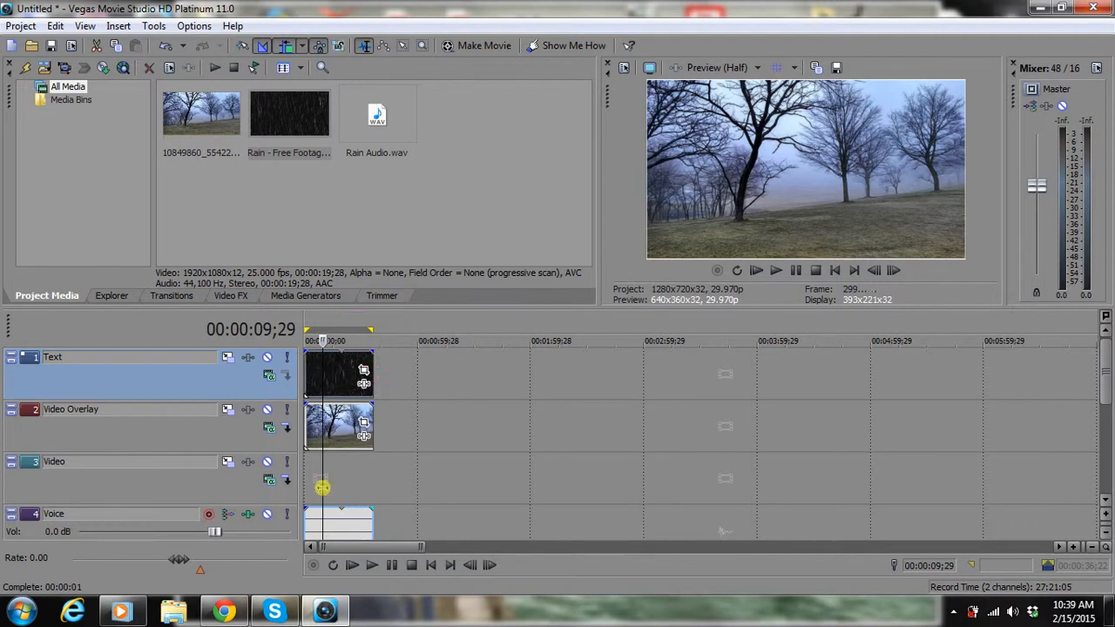
# Place 'Rain - Free Footage' on the top Text track at the timeline start and select it.
pyautogui.click(337, 527)
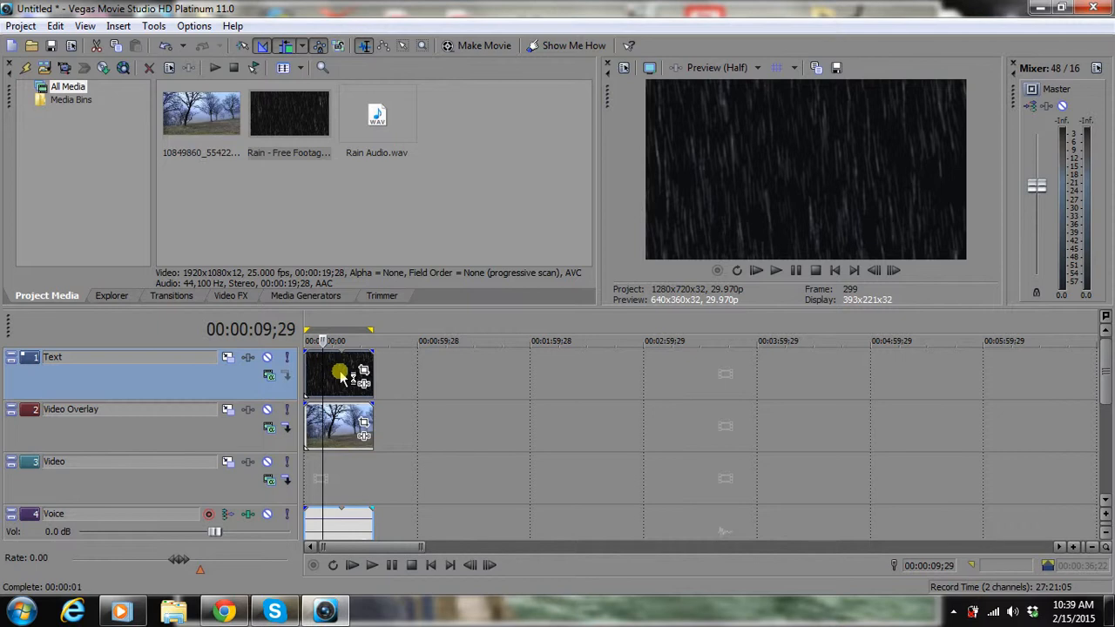
pyautogui.click(340, 371)
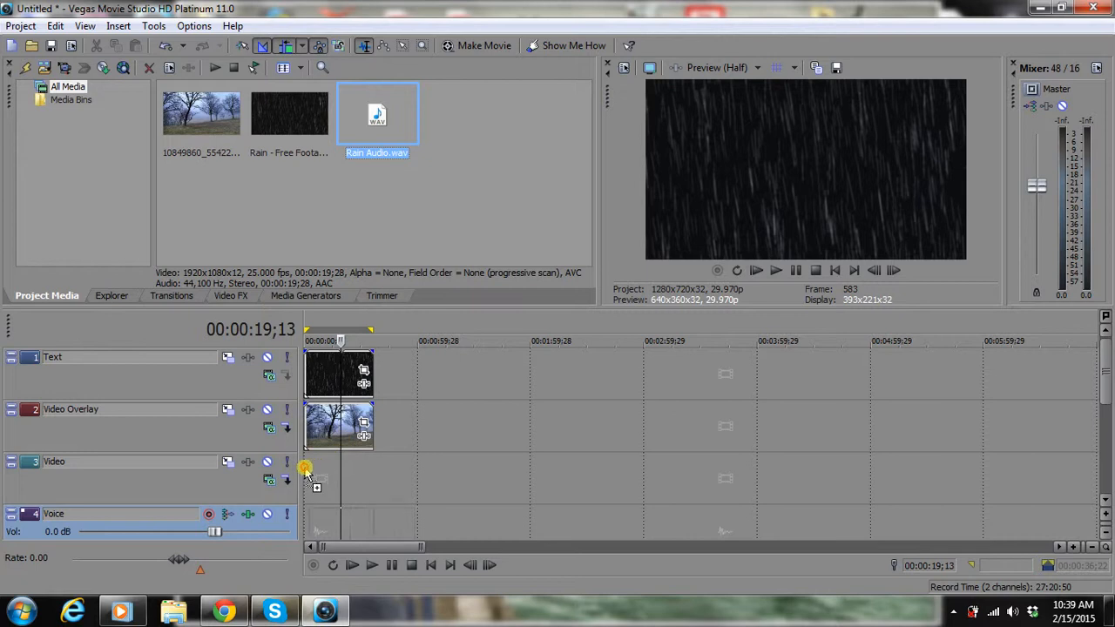
# Add Rain Audio.wav to the start of the Voice track.
pyautogui.moveTo(377, 113); pyautogui.dragTo(335, 522)
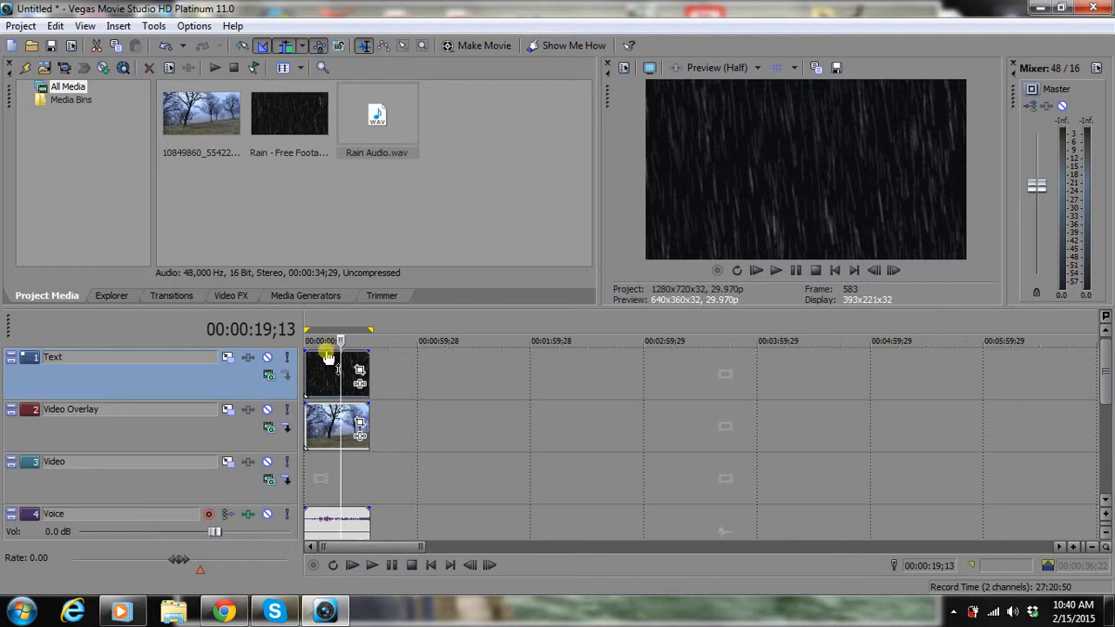
# Lower the rain clip's opacity to 25% and play back the combined scene.
pyautogui.moveTo(327, 352); pyautogui.dragTo(326, 358)
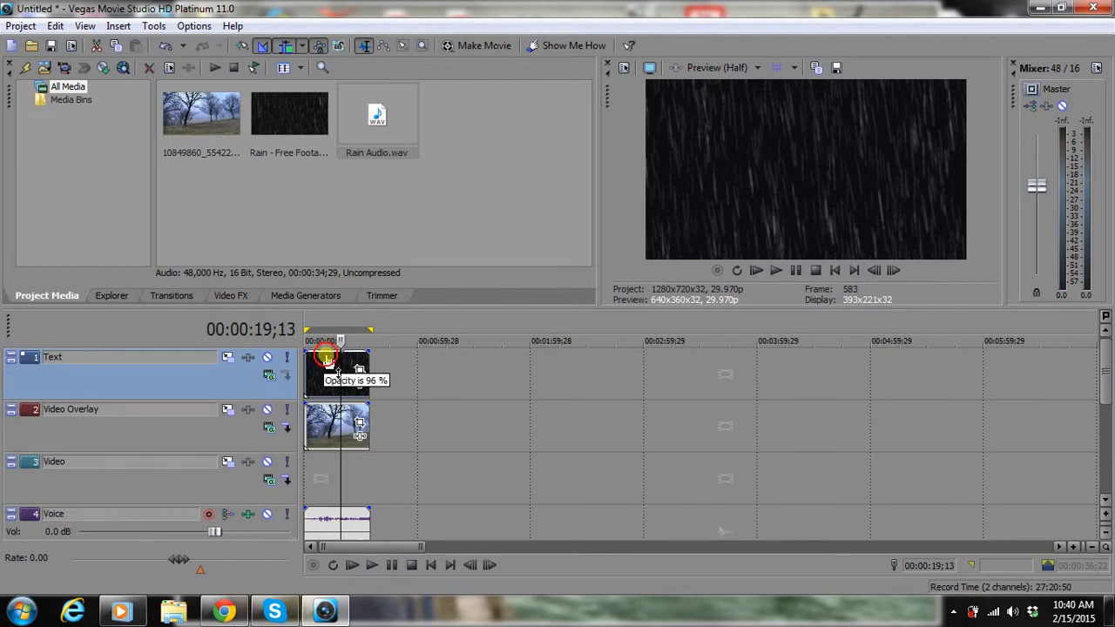
pyautogui.moveTo(326, 357); pyautogui.dragTo(327, 387)
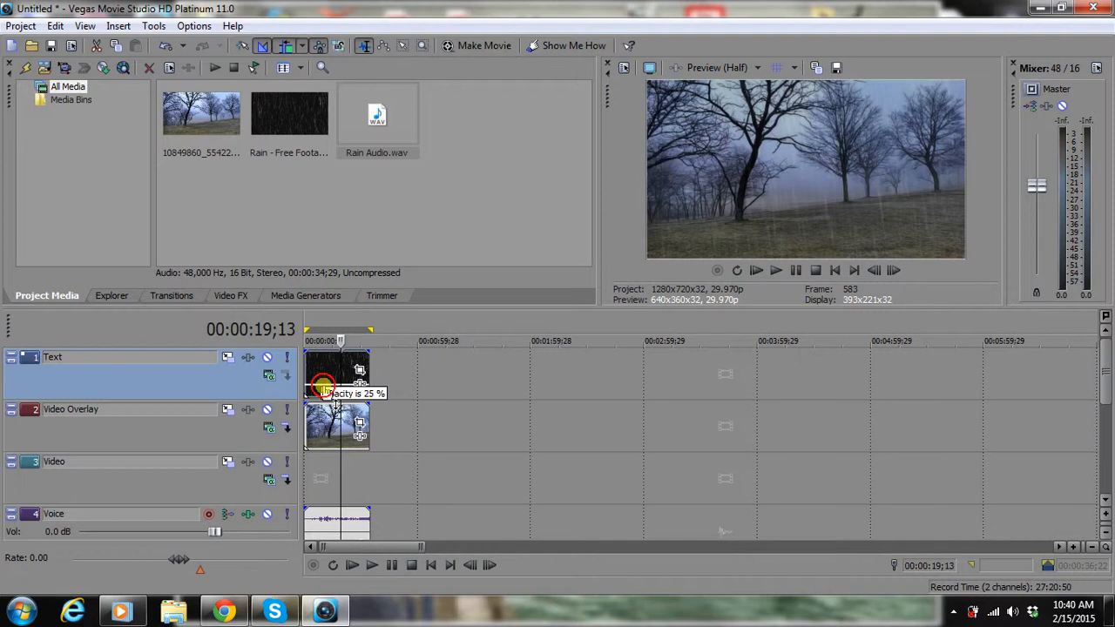
pyautogui.moveTo(482, 388)
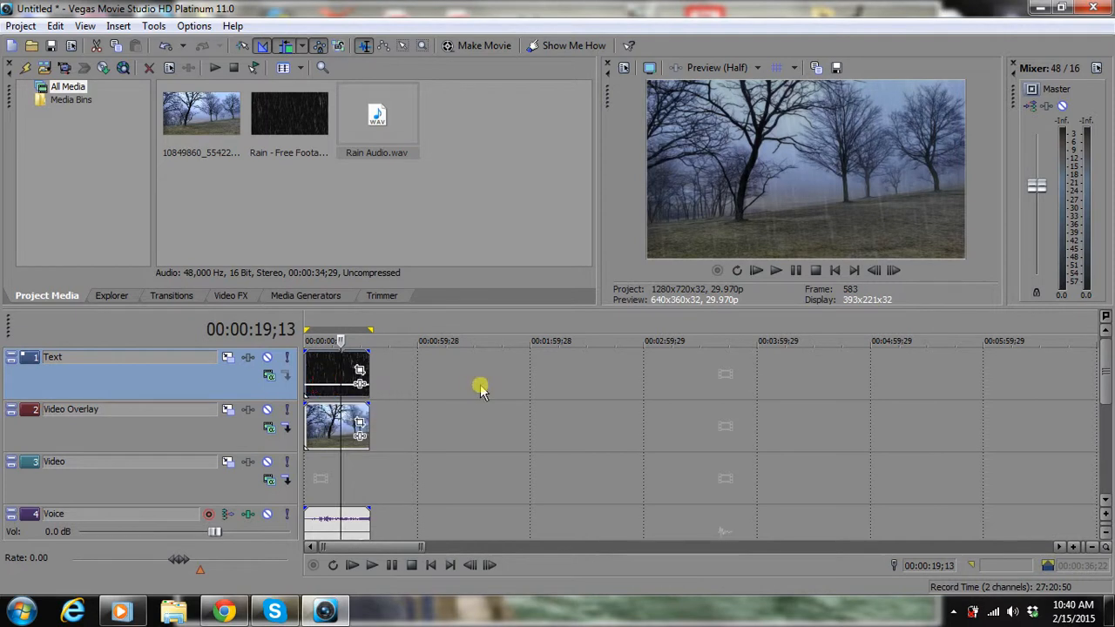
pyautogui.moveTo(756, 270)
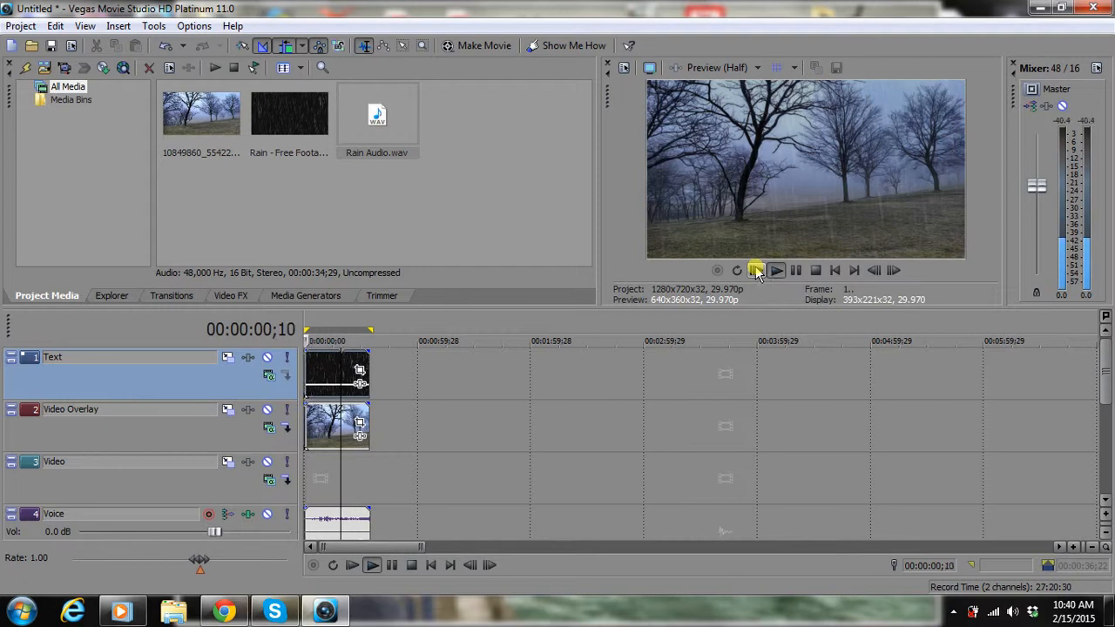
pyautogui.click(756, 270)
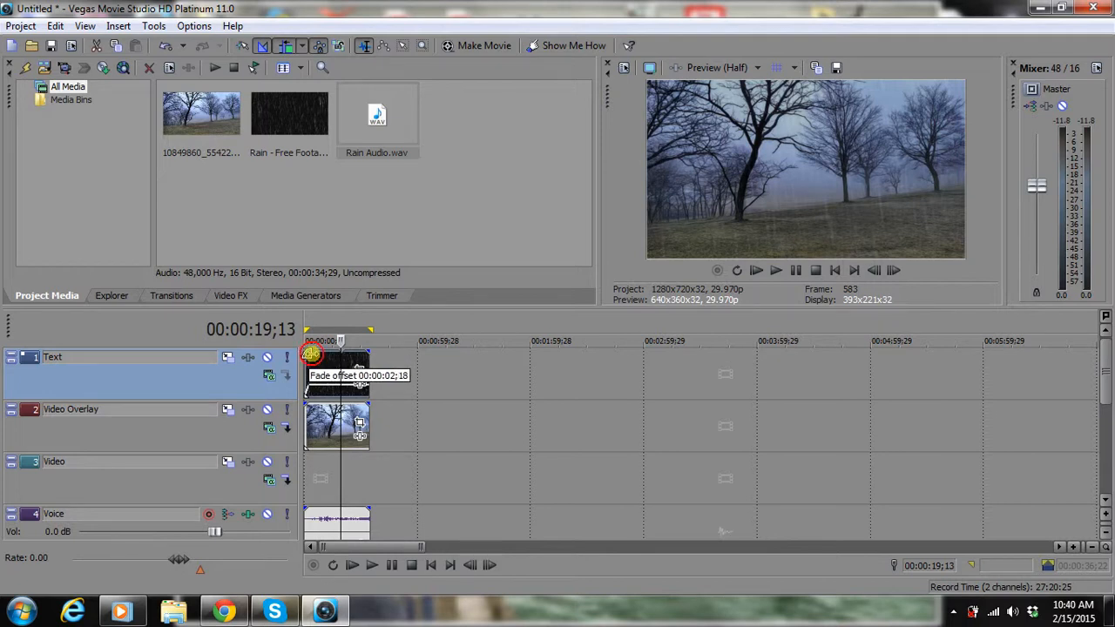
# Give the rain footage a fade-in at its start.
pyautogui.moveTo(311, 353); pyautogui.dragTo(368, 353)
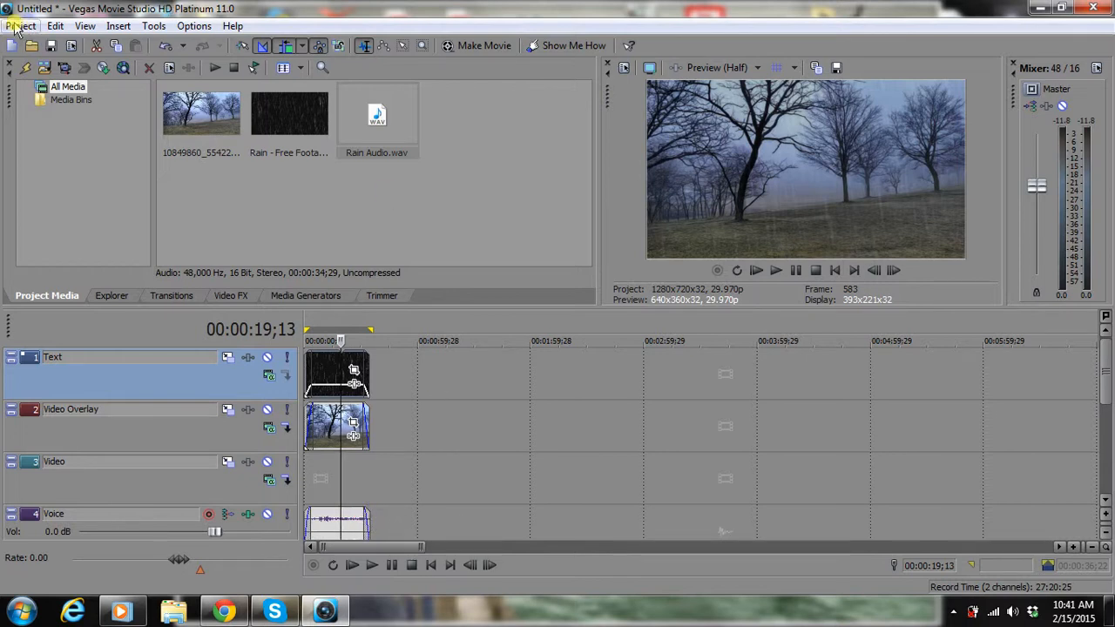
# Start Render As... from the Project menu for the finished movie.
pyautogui.click(20, 25)
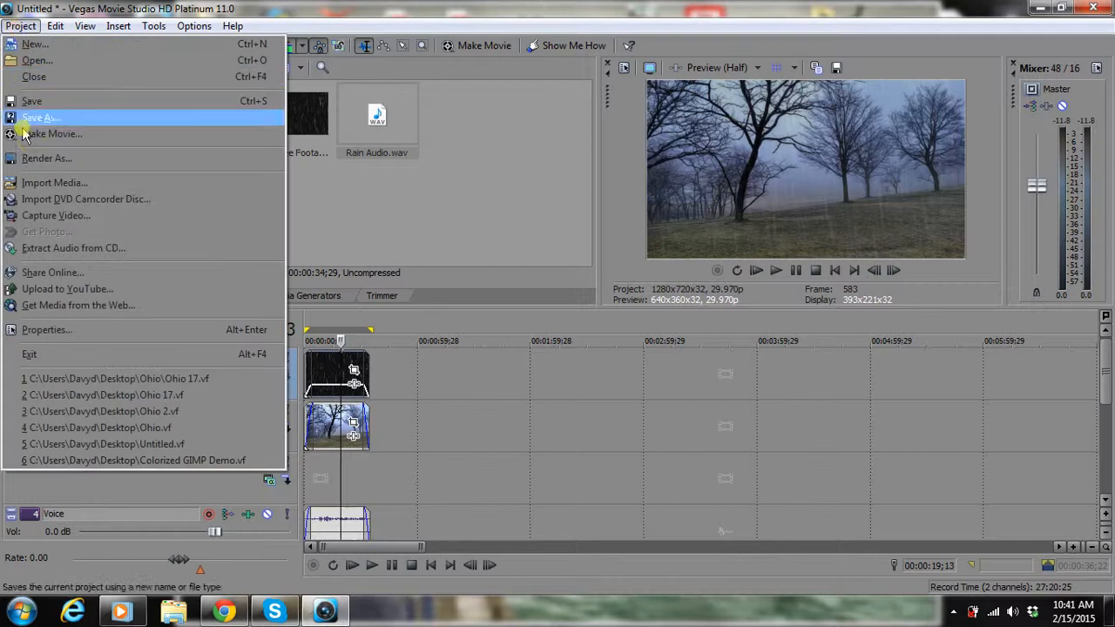
pyautogui.moveTo(47, 158)
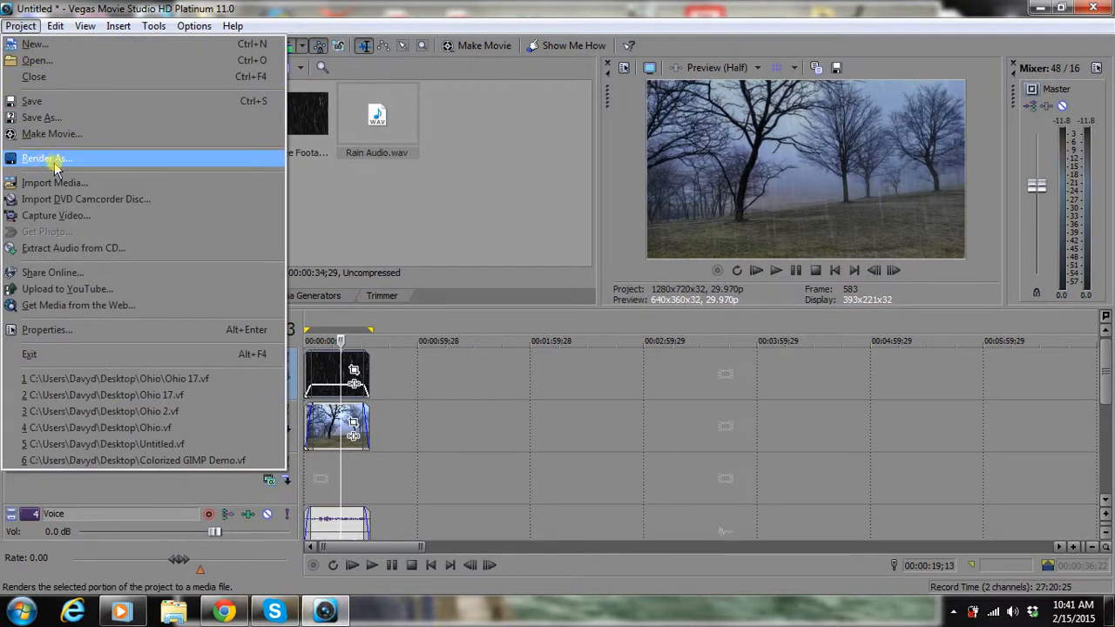